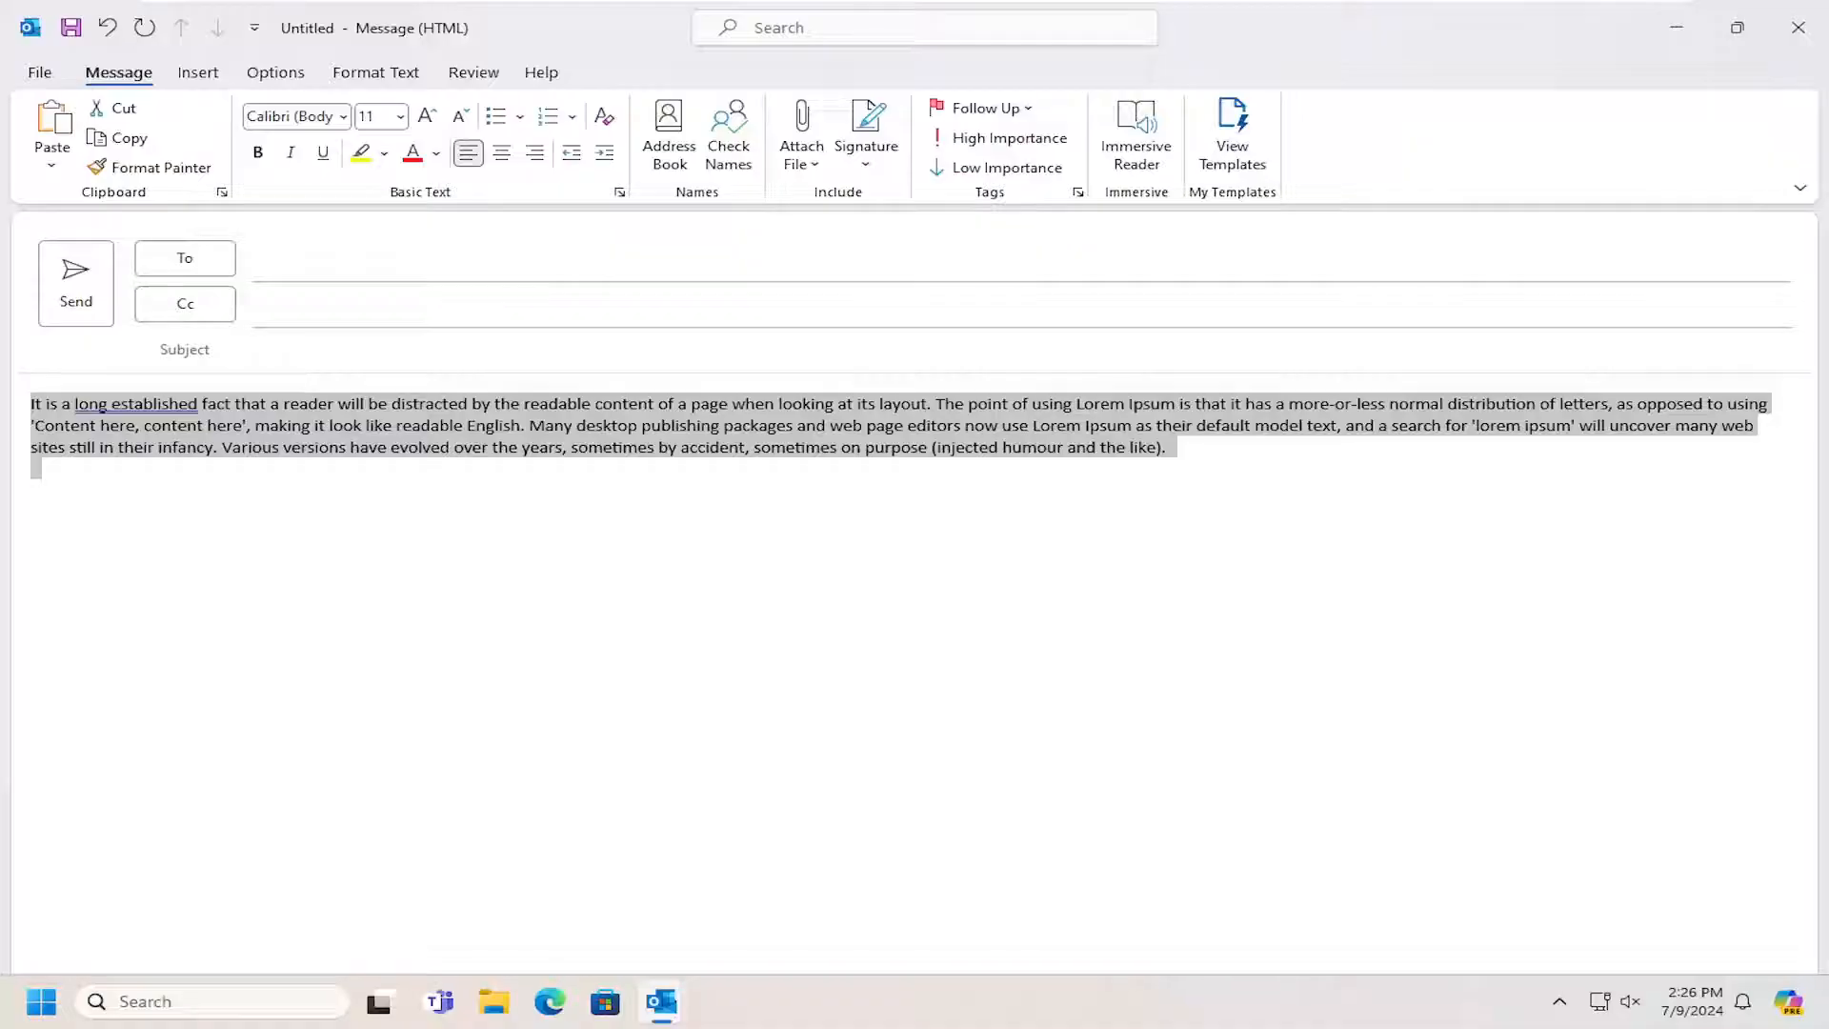
mouse_move(923, 510)
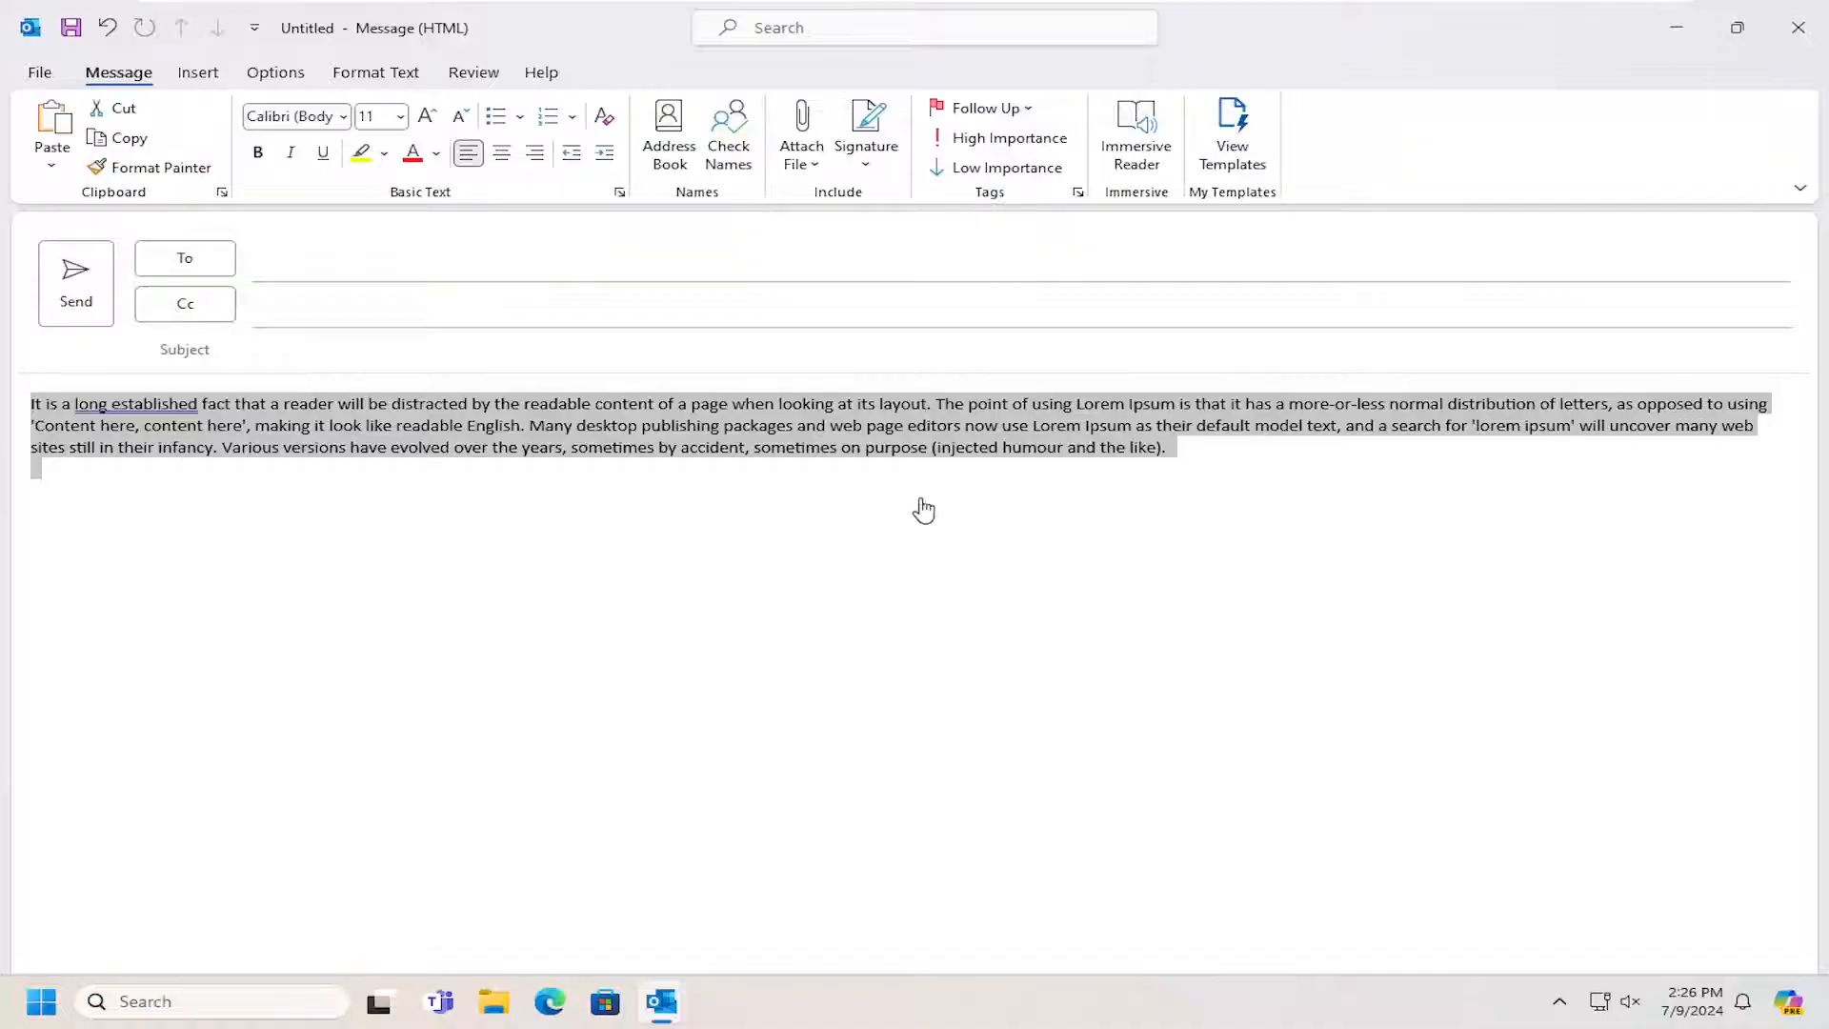
mouse_move(924, 508)
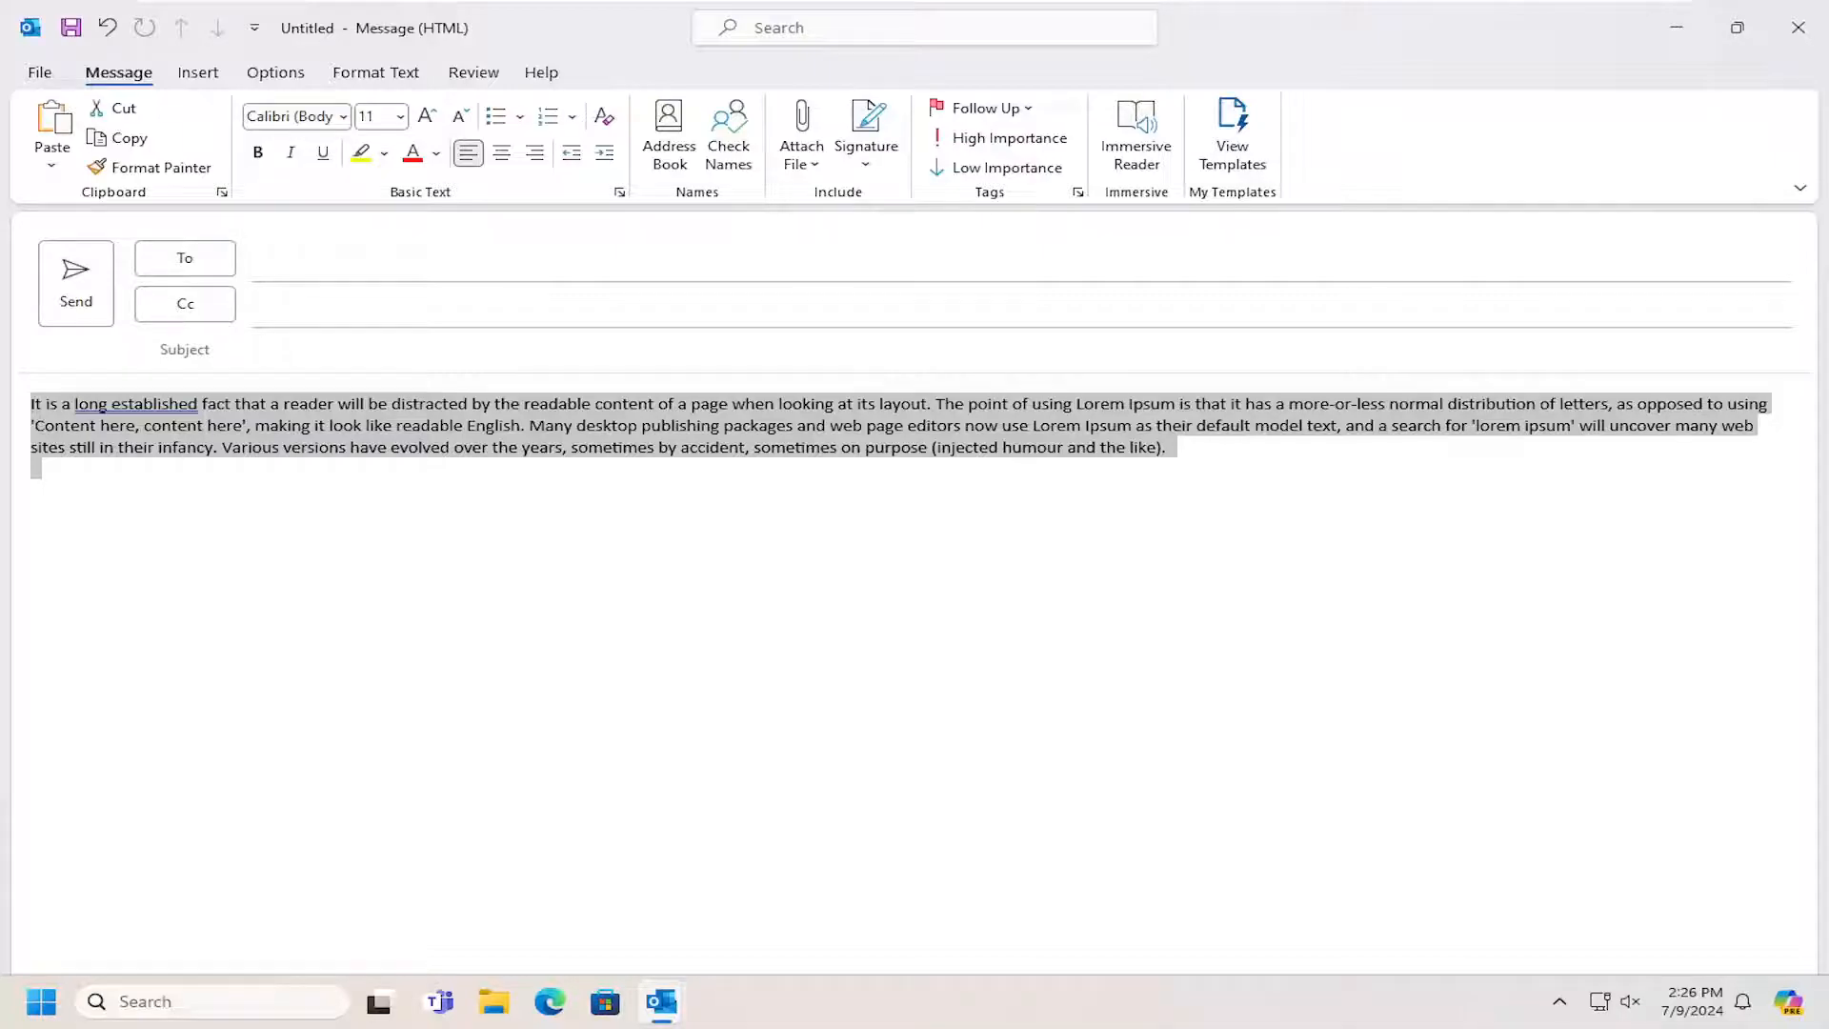
Deselect the Lorem Ipsum body paragraph and show the Format Text tools.
click(437, 521)
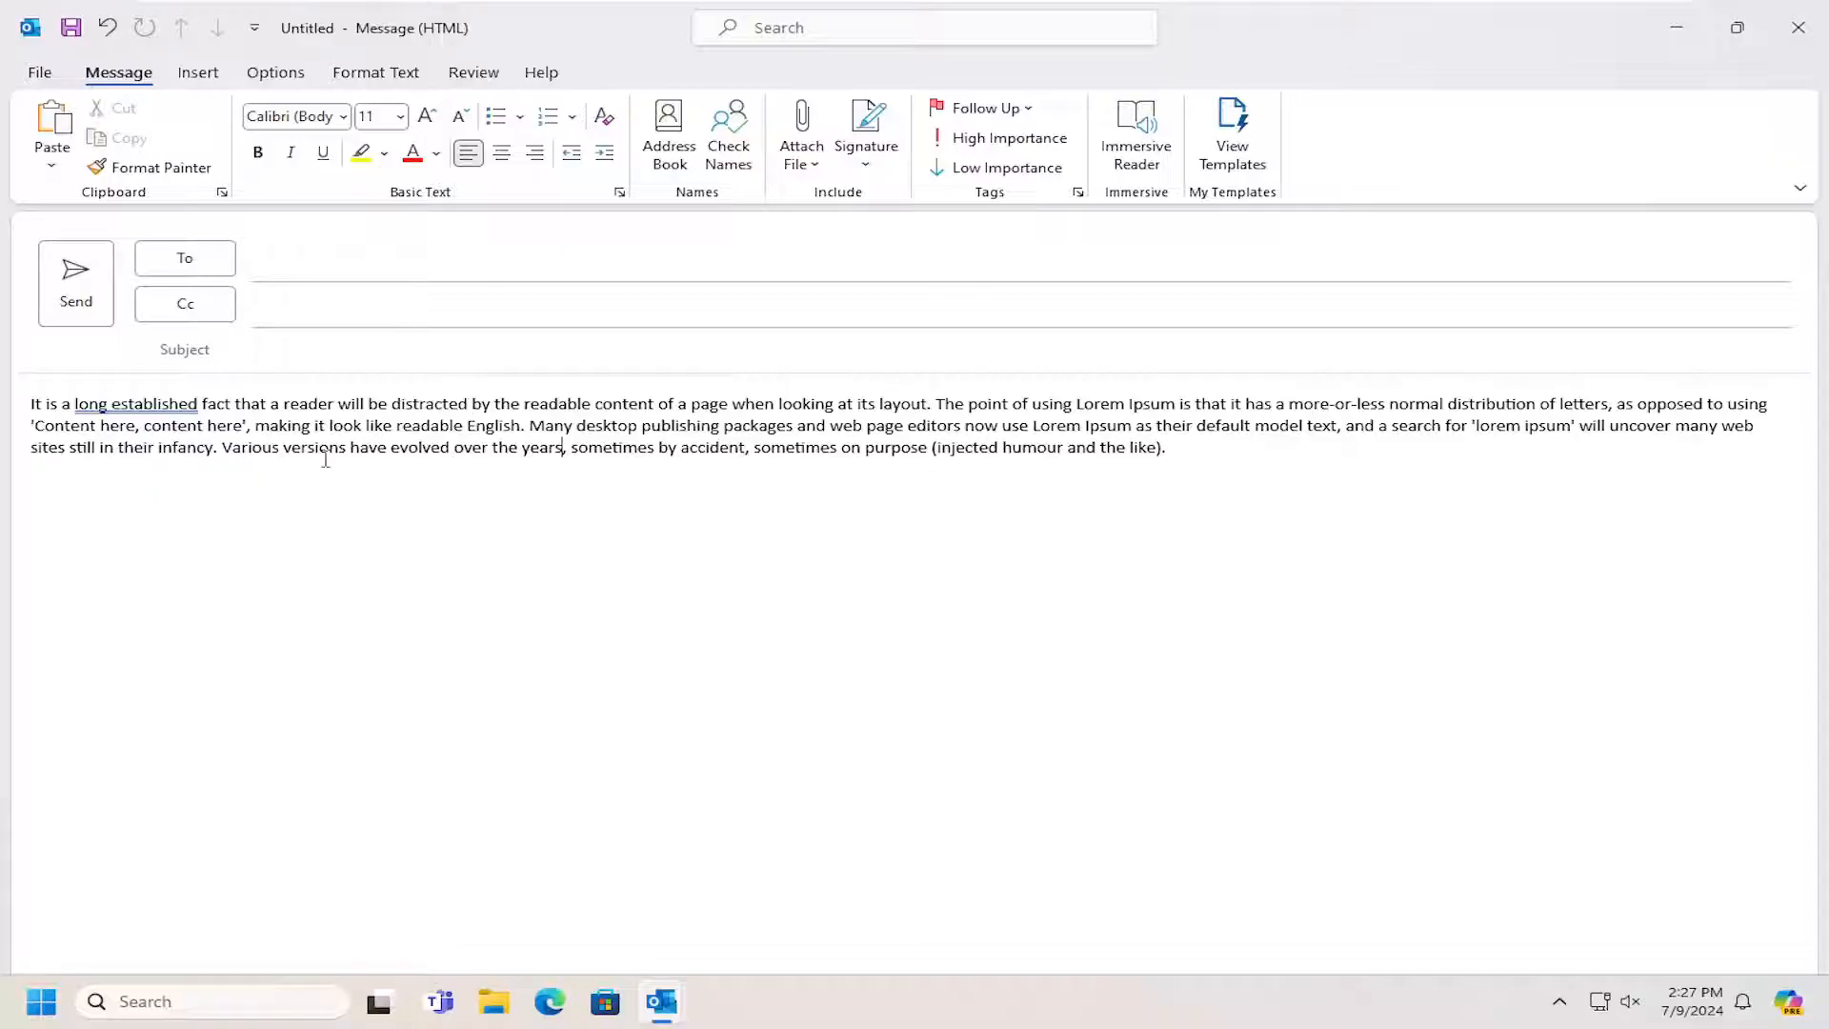
click(375, 71)
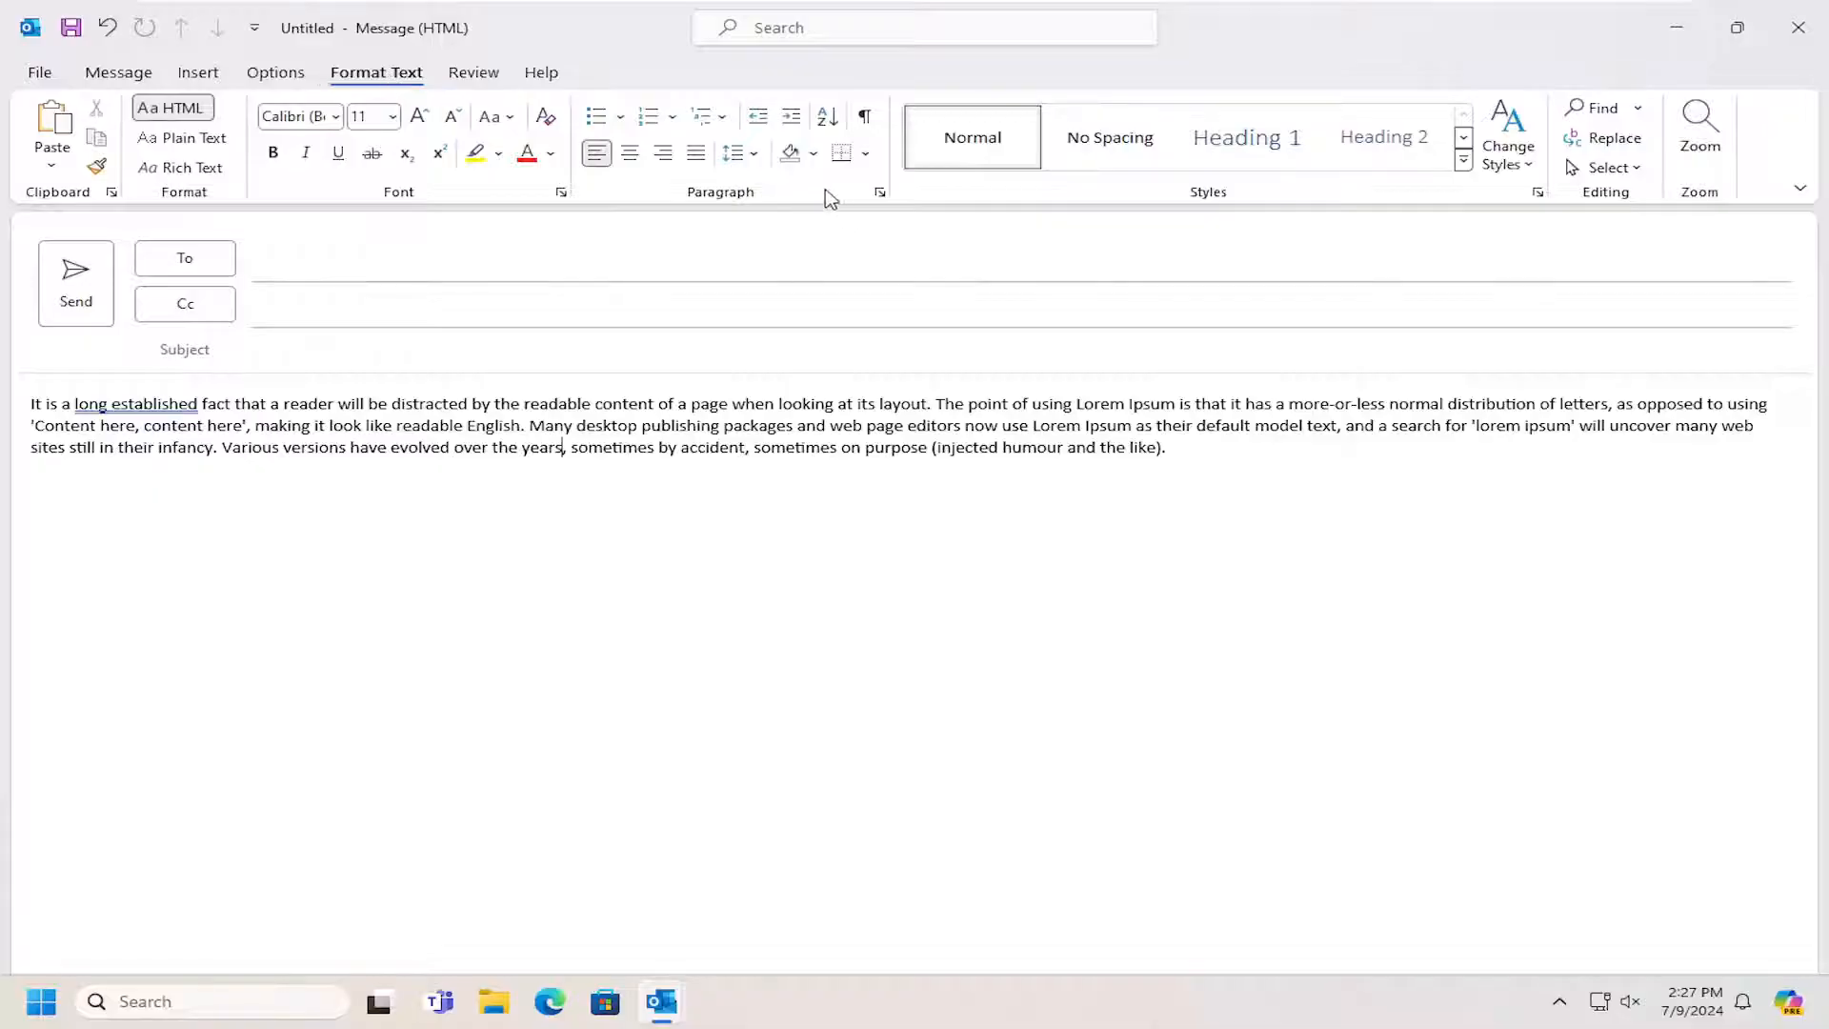
mouse_move(747, 163)
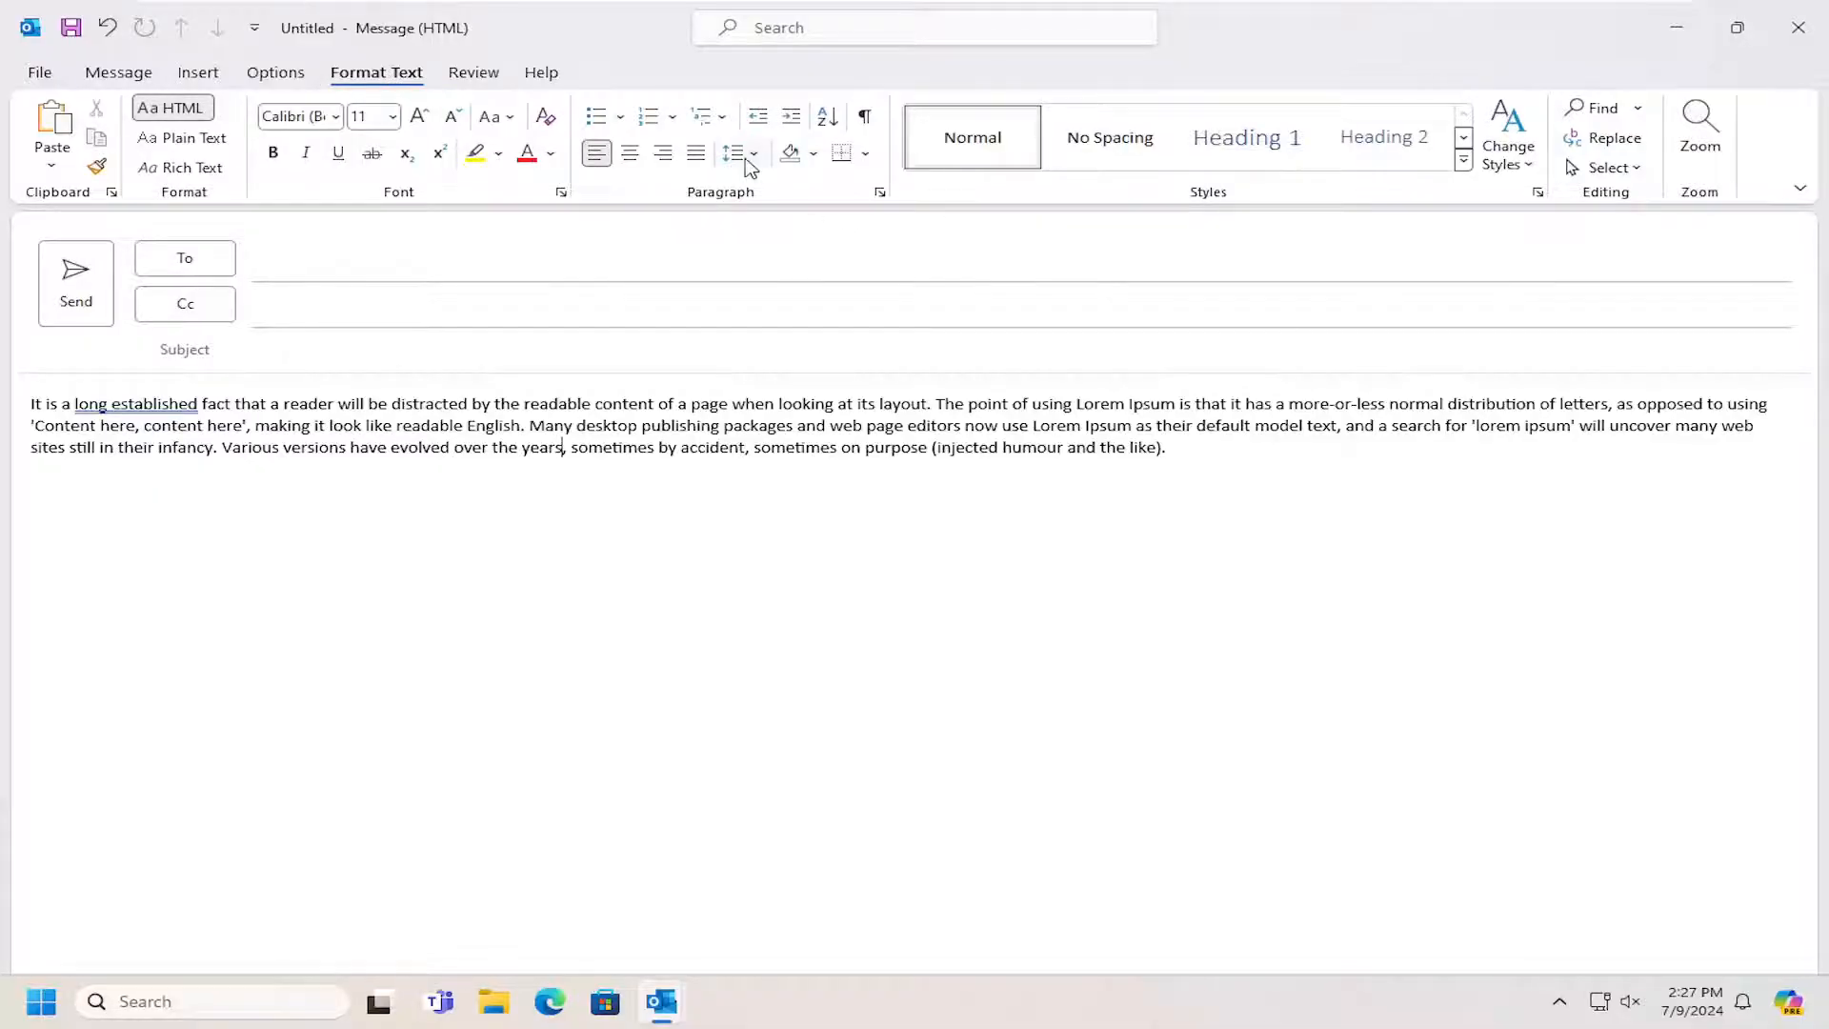
mouse_move(734, 153)
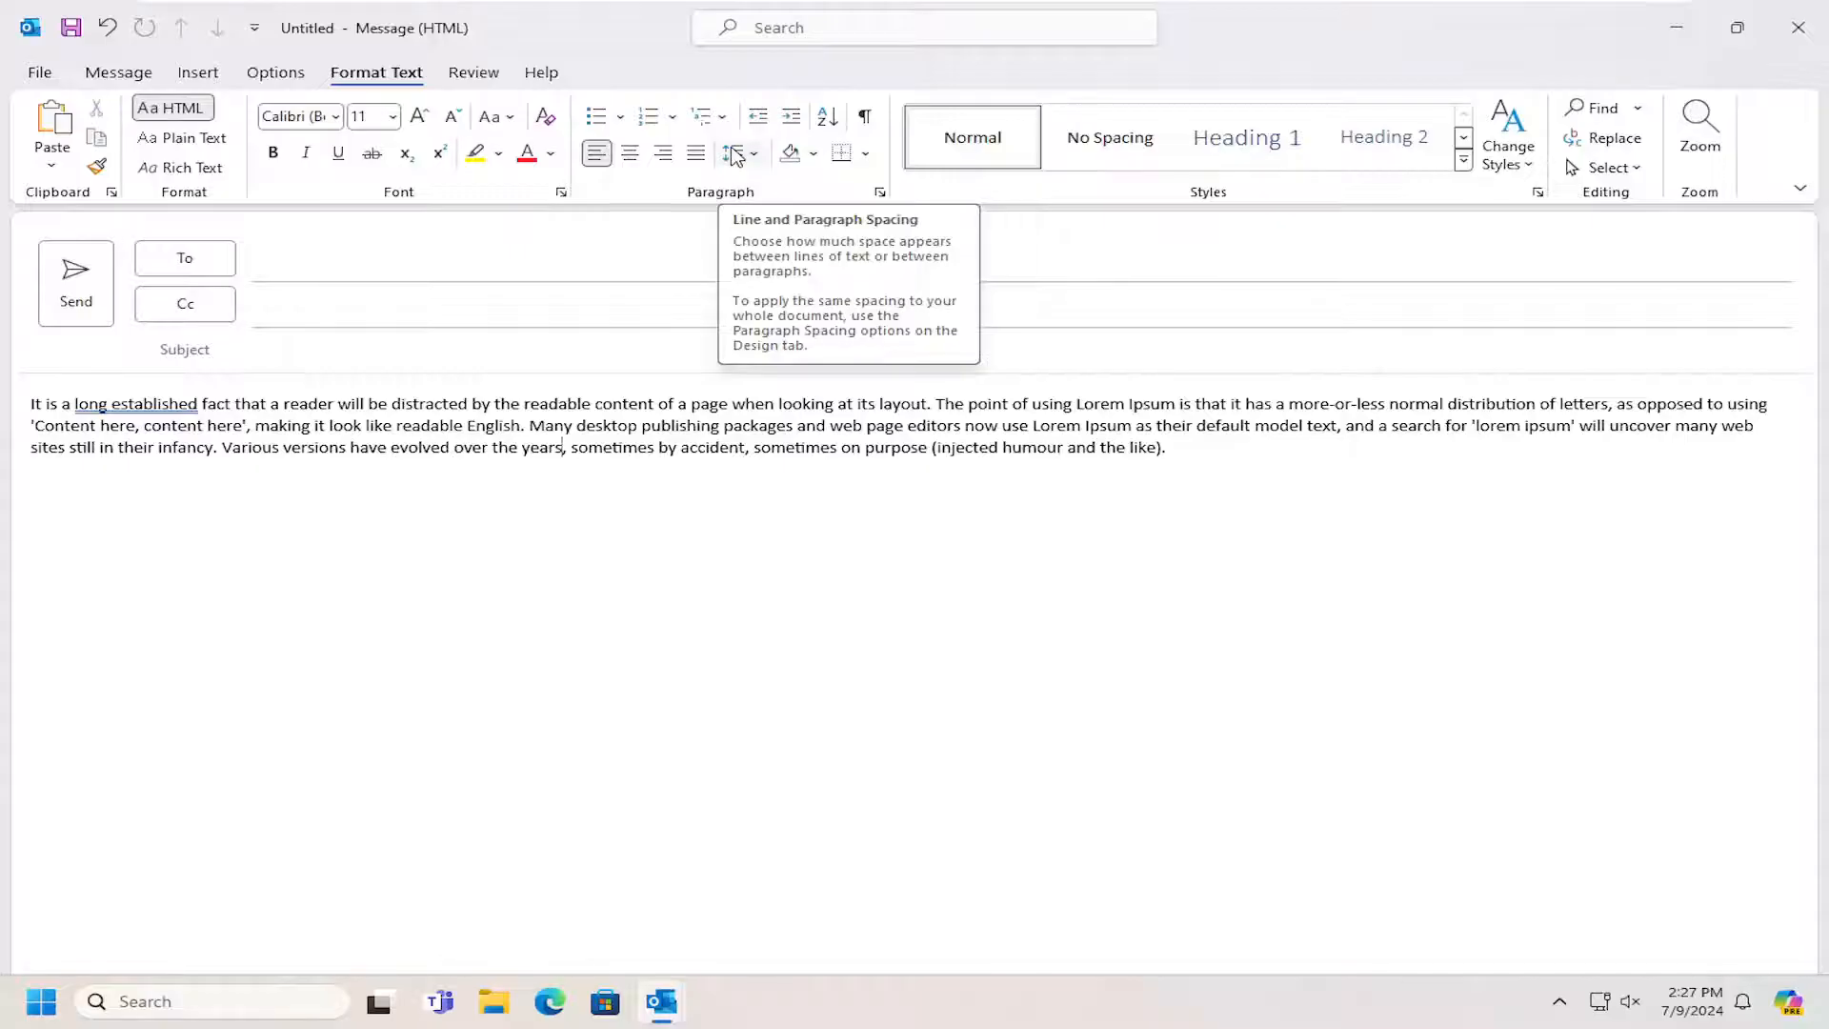
Open Line Spacing Options from the Line and Paragraph Spacing menu.
click(734, 152)
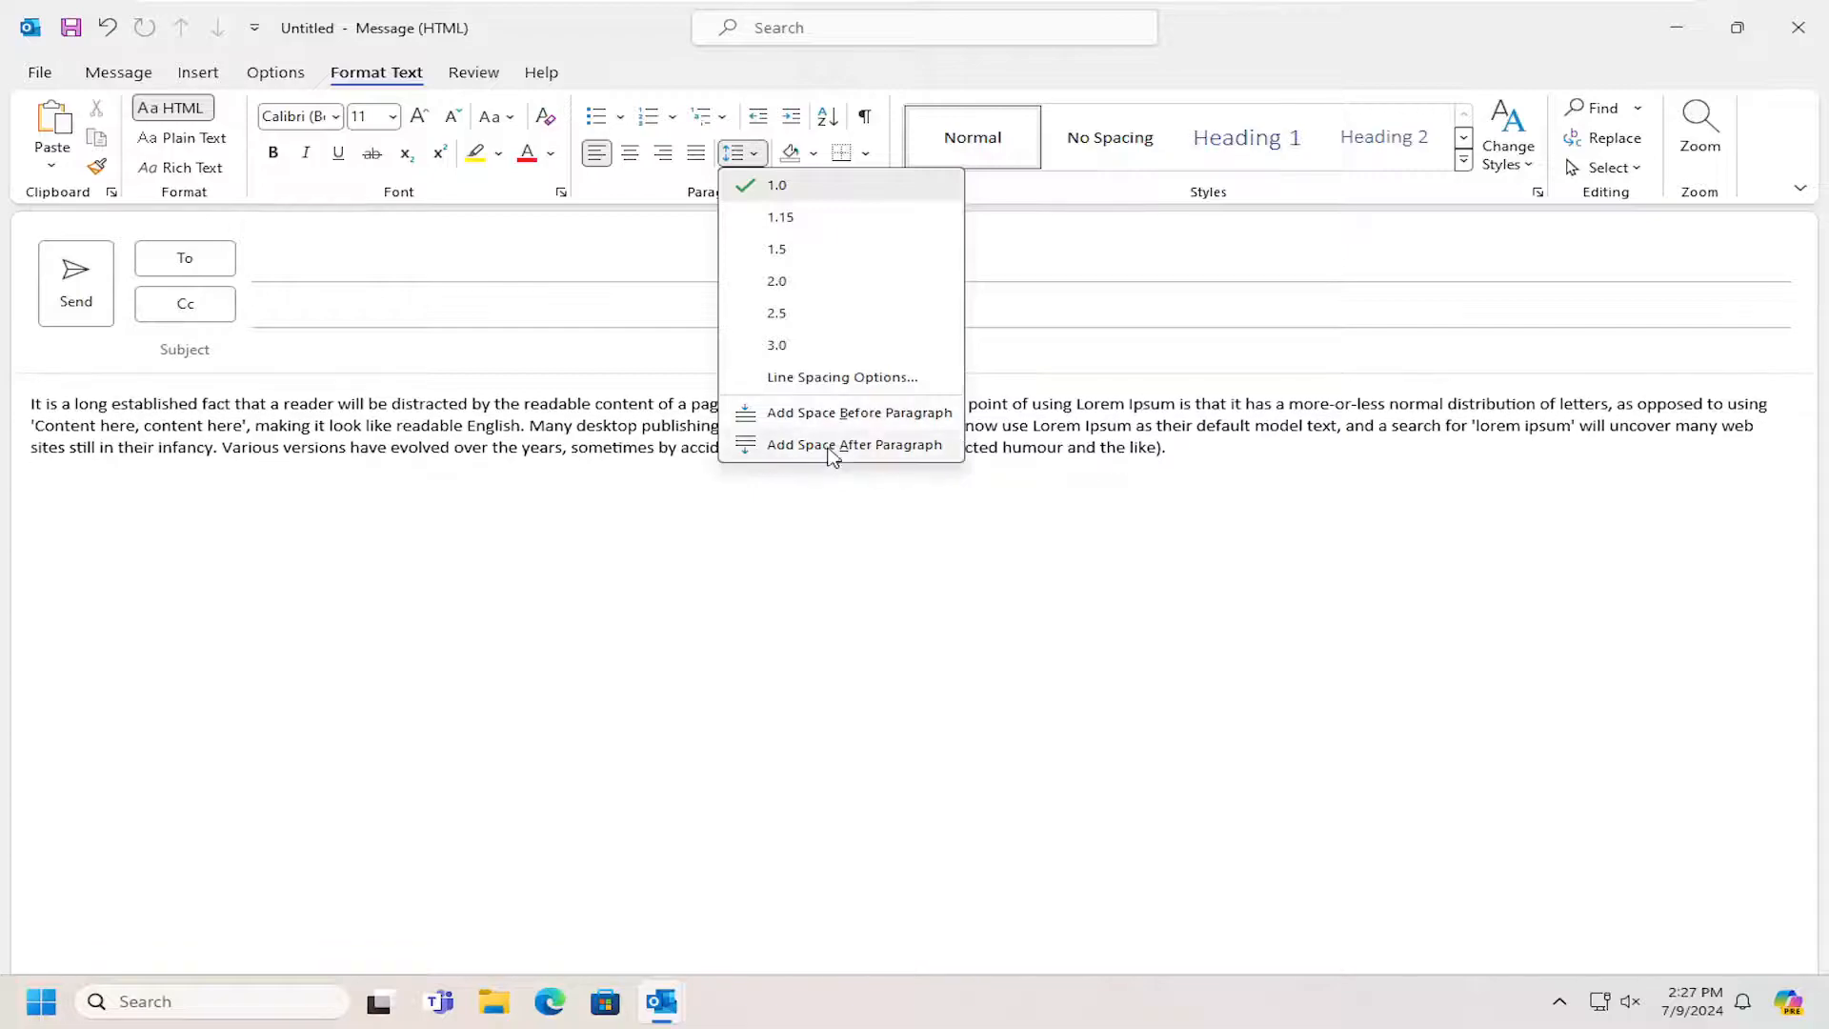
mouse_move(809, 384)
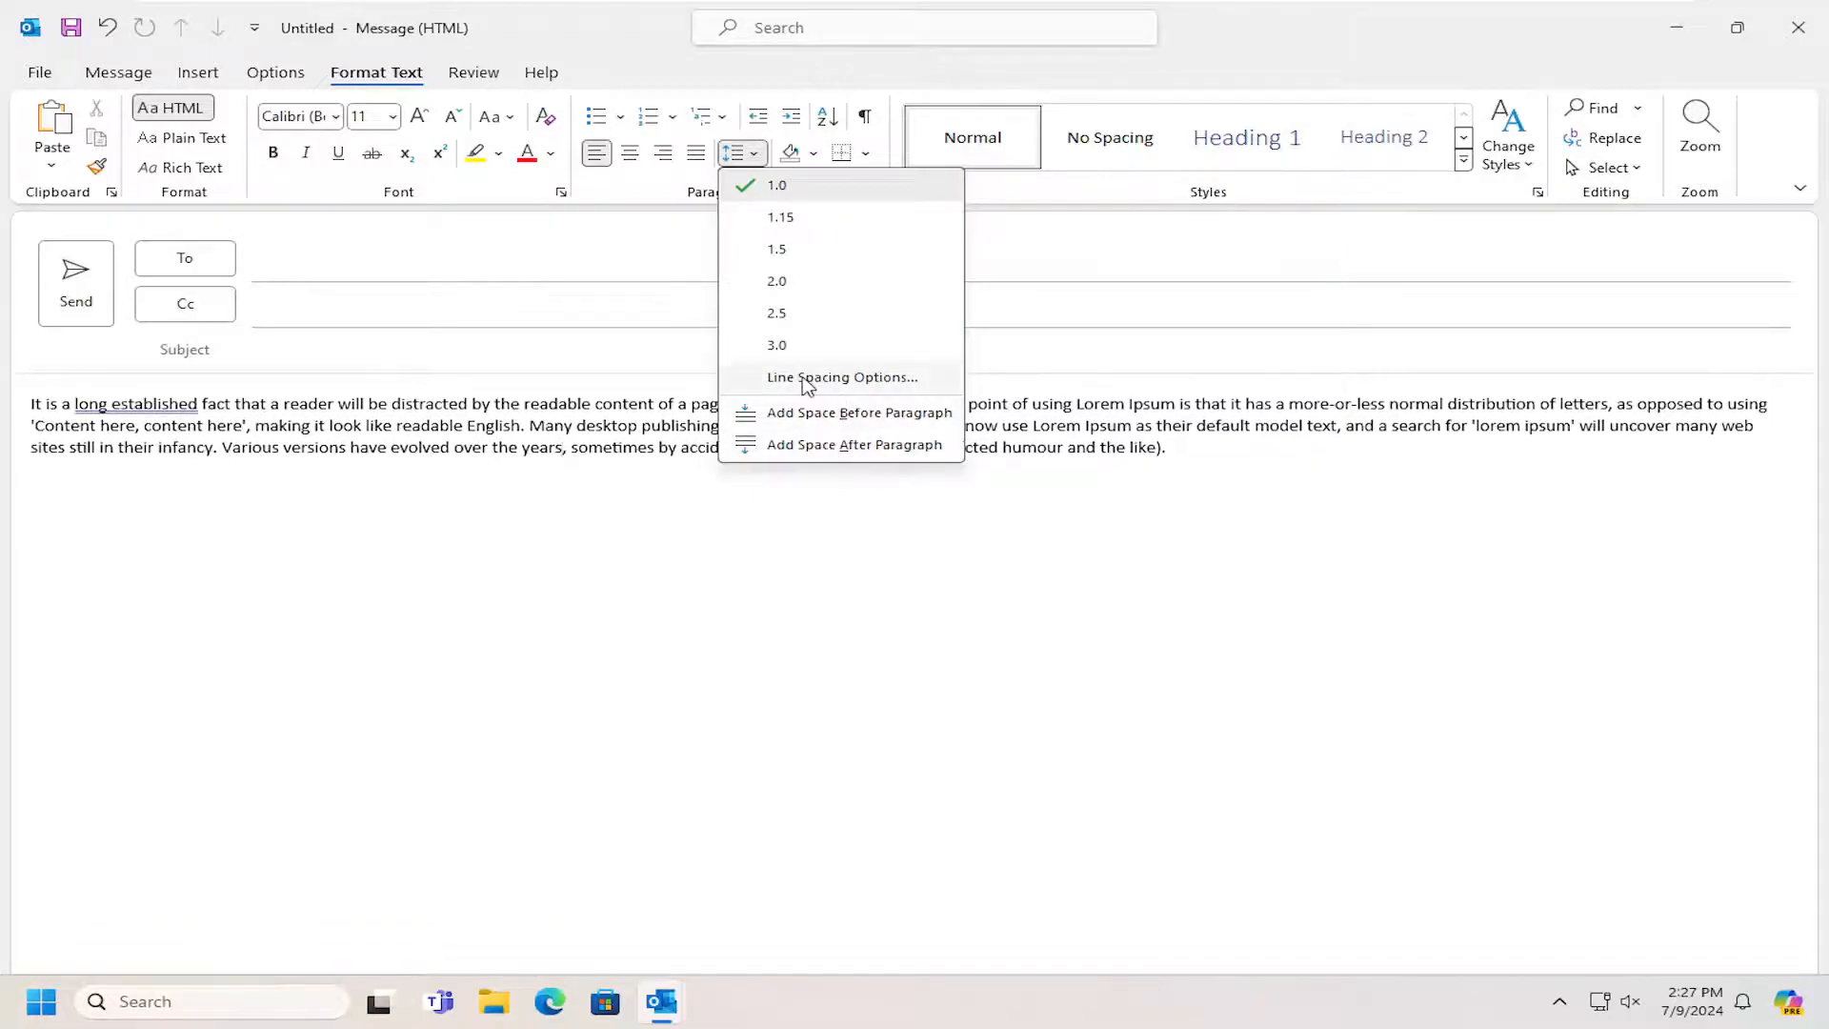
click(842, 377)
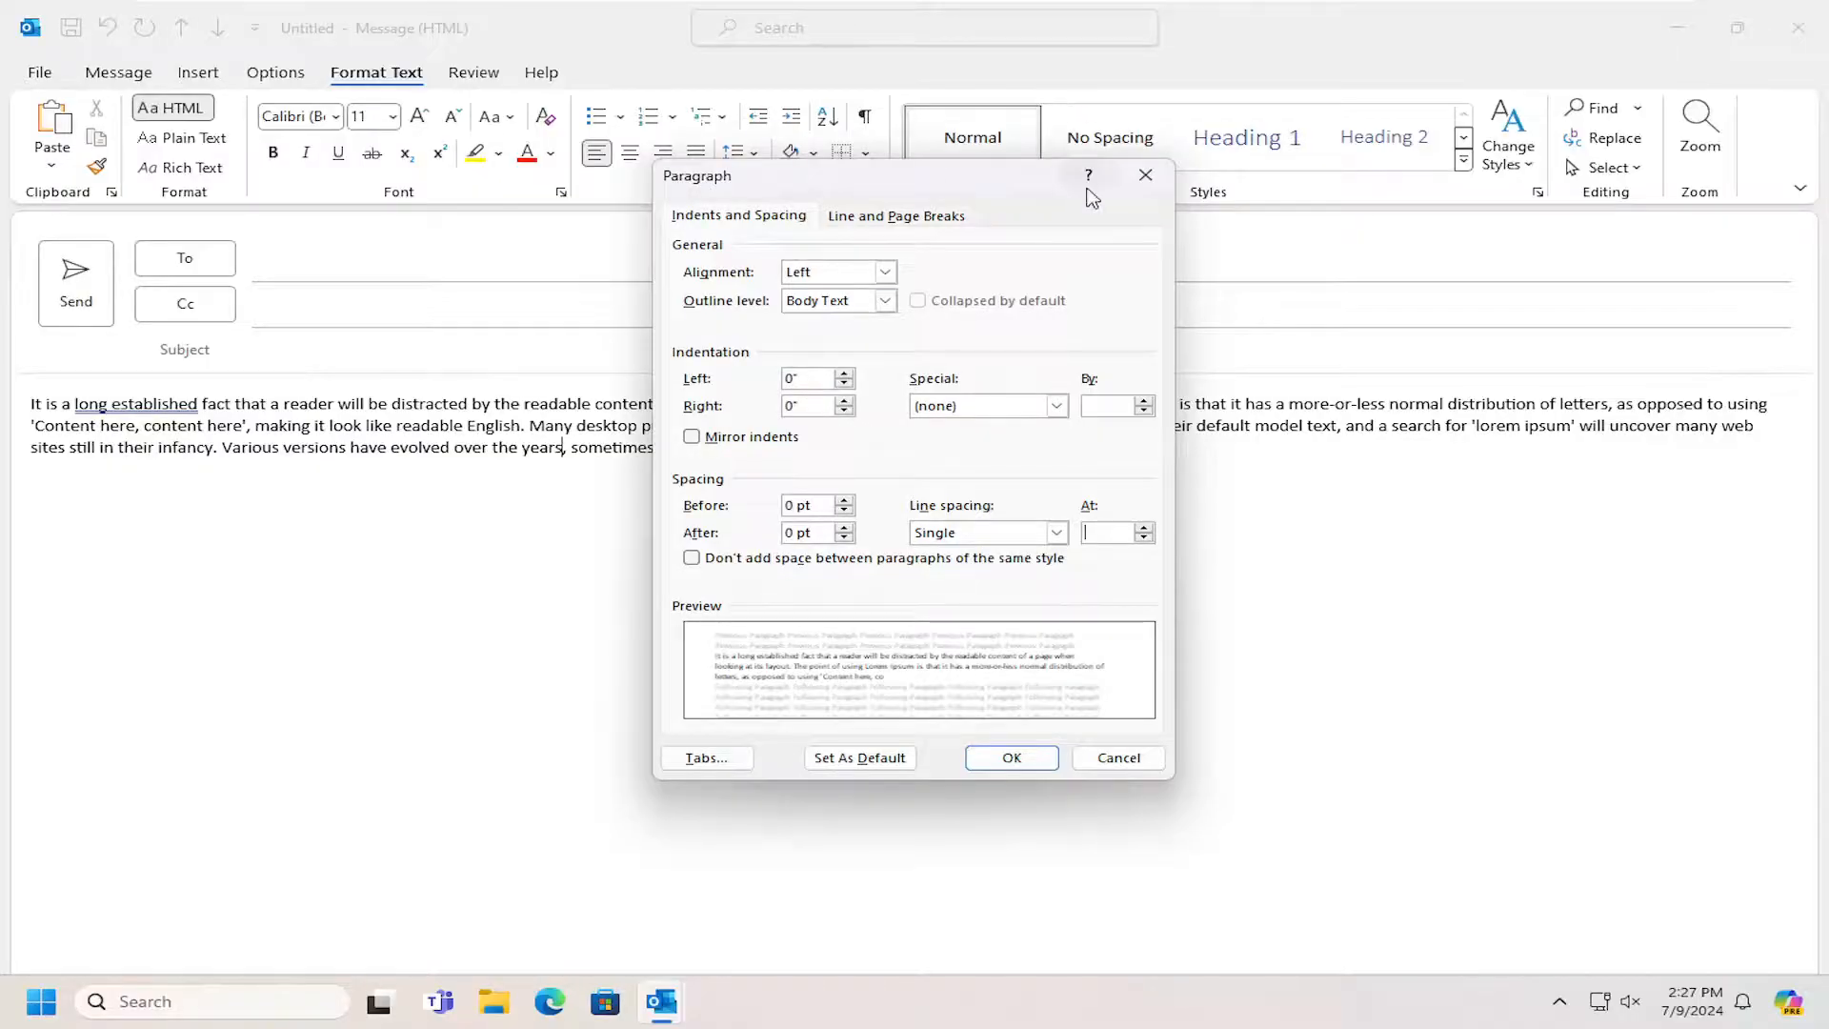
Cancel the Paragraph dialog unchanged and return the cursor to the message body.
click(1009, 757)
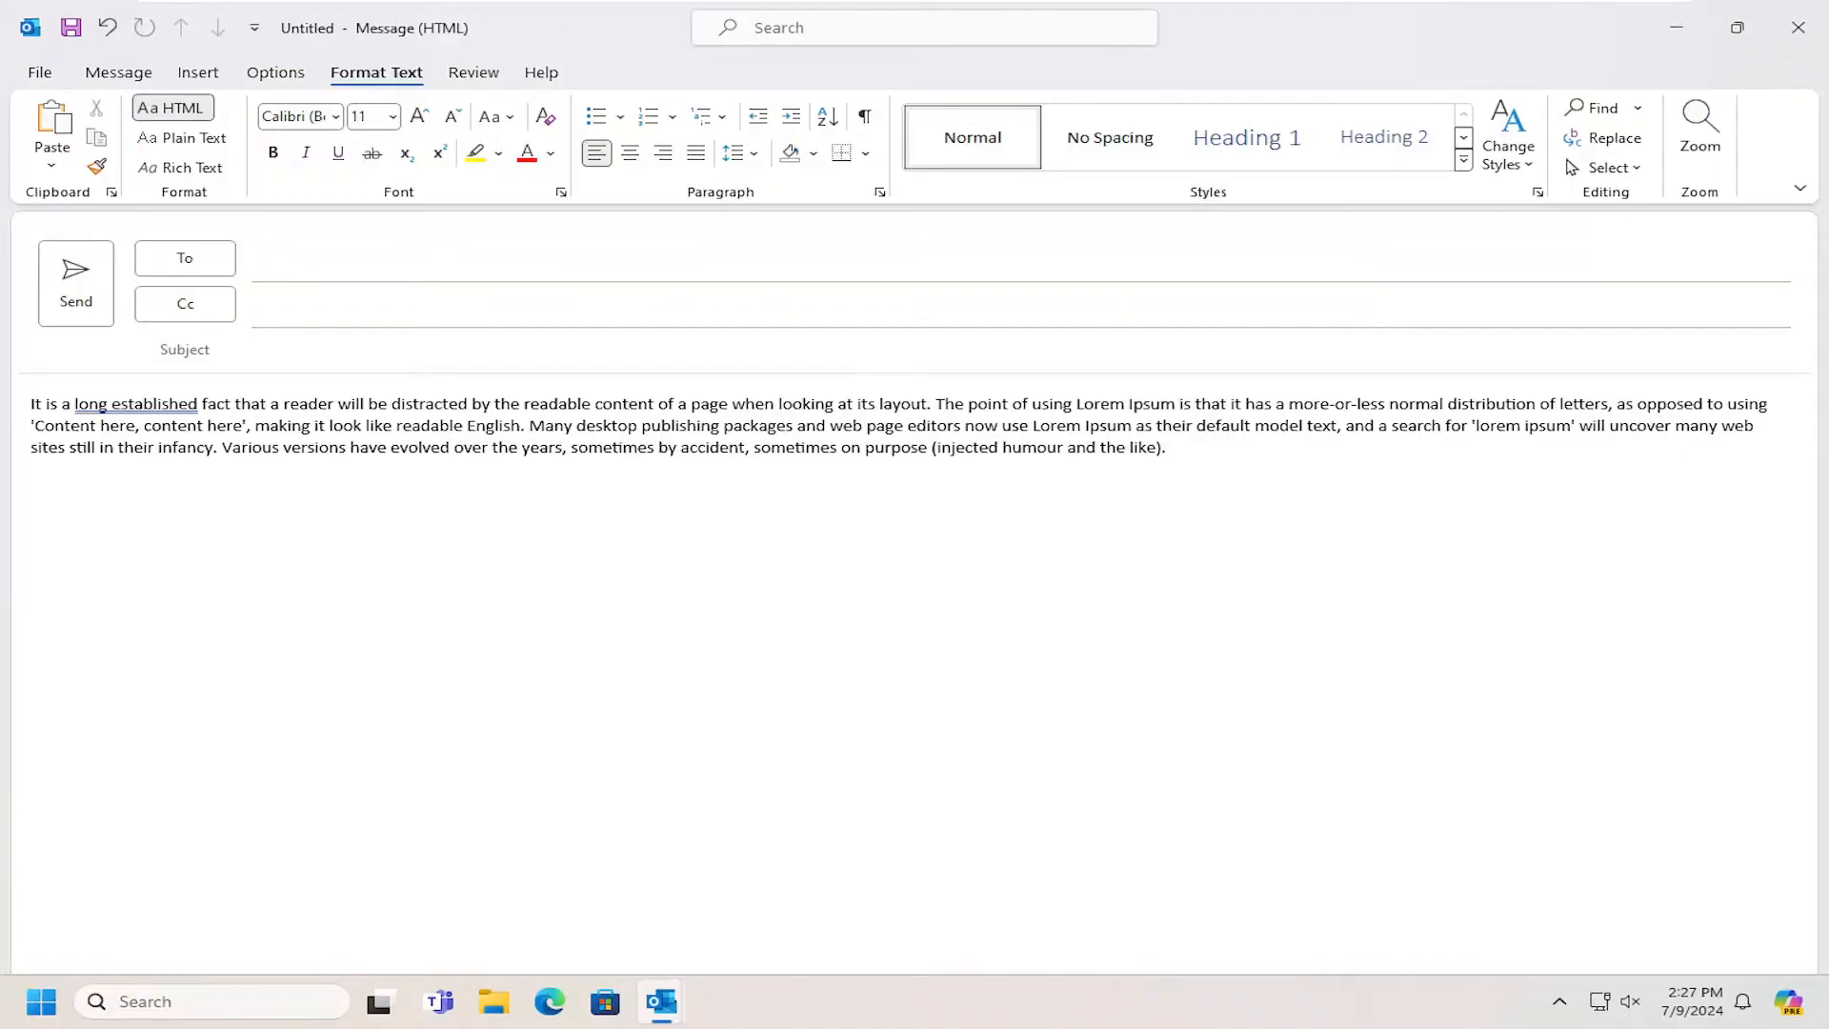
click(565, 448)
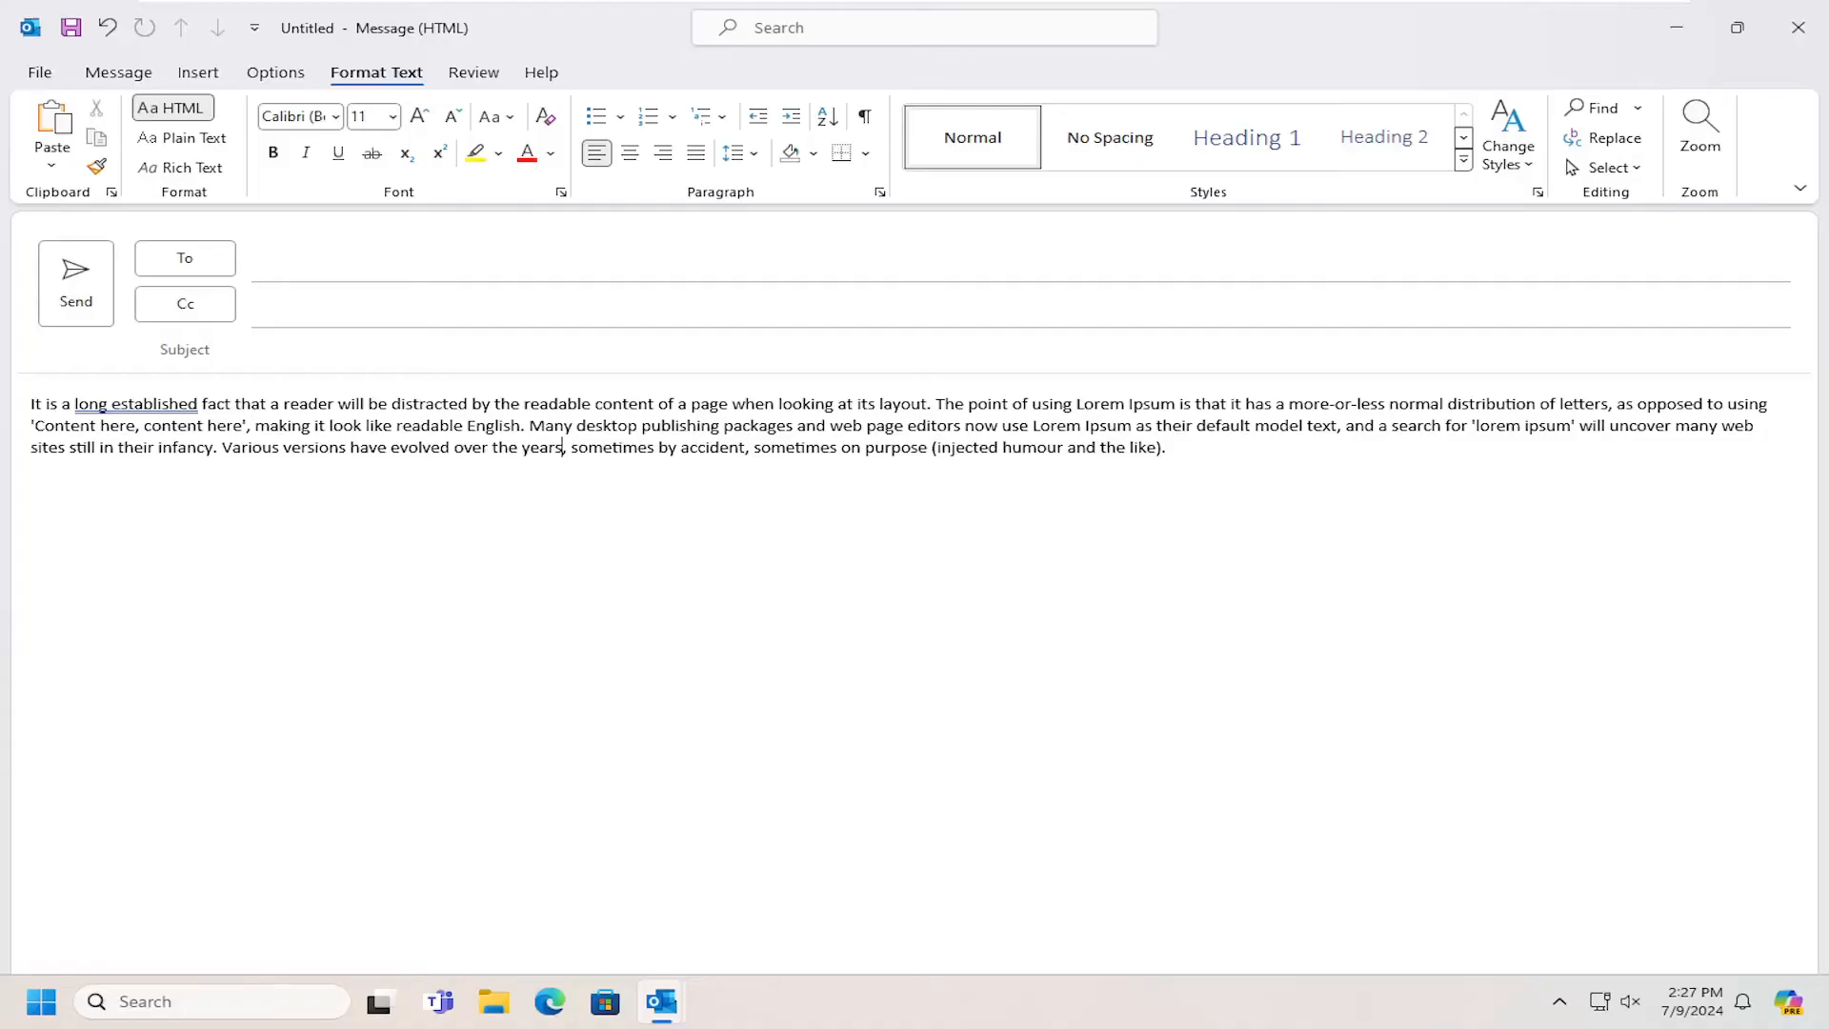